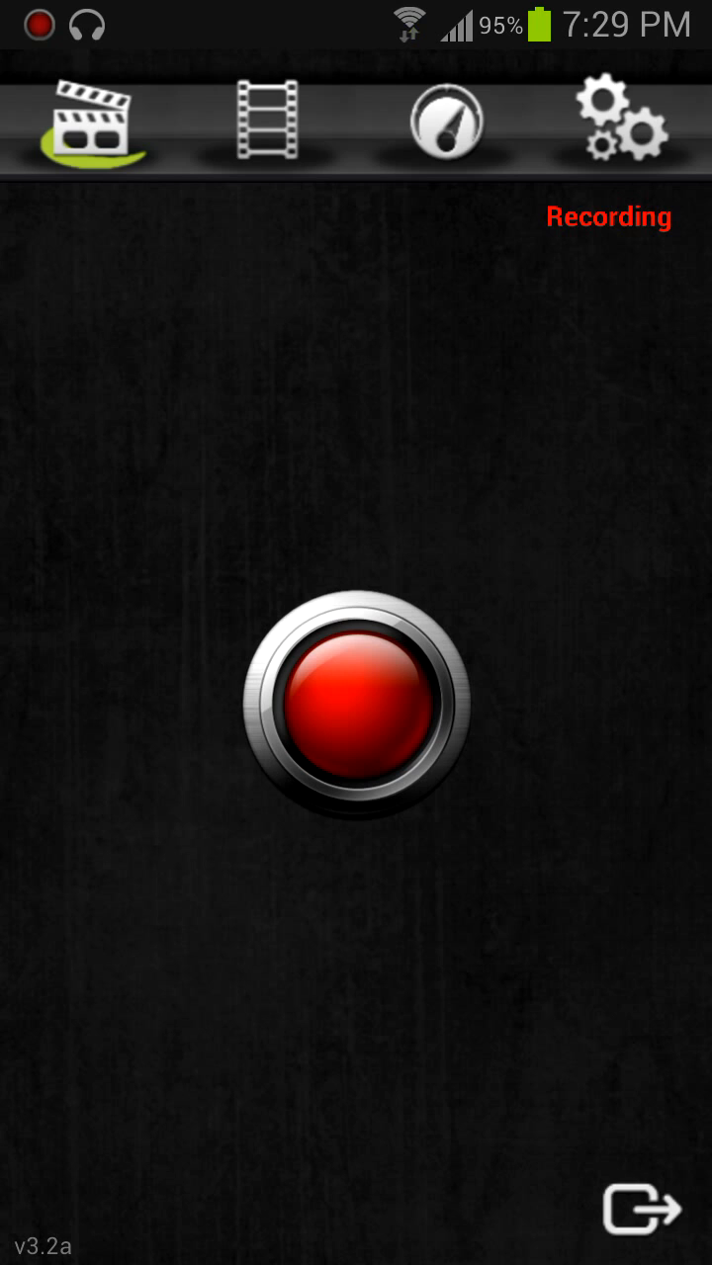
# - Show the Video Settings with Video Resolution set to High, then the ongoing-recording notification
pyautogui.click(625, 122)
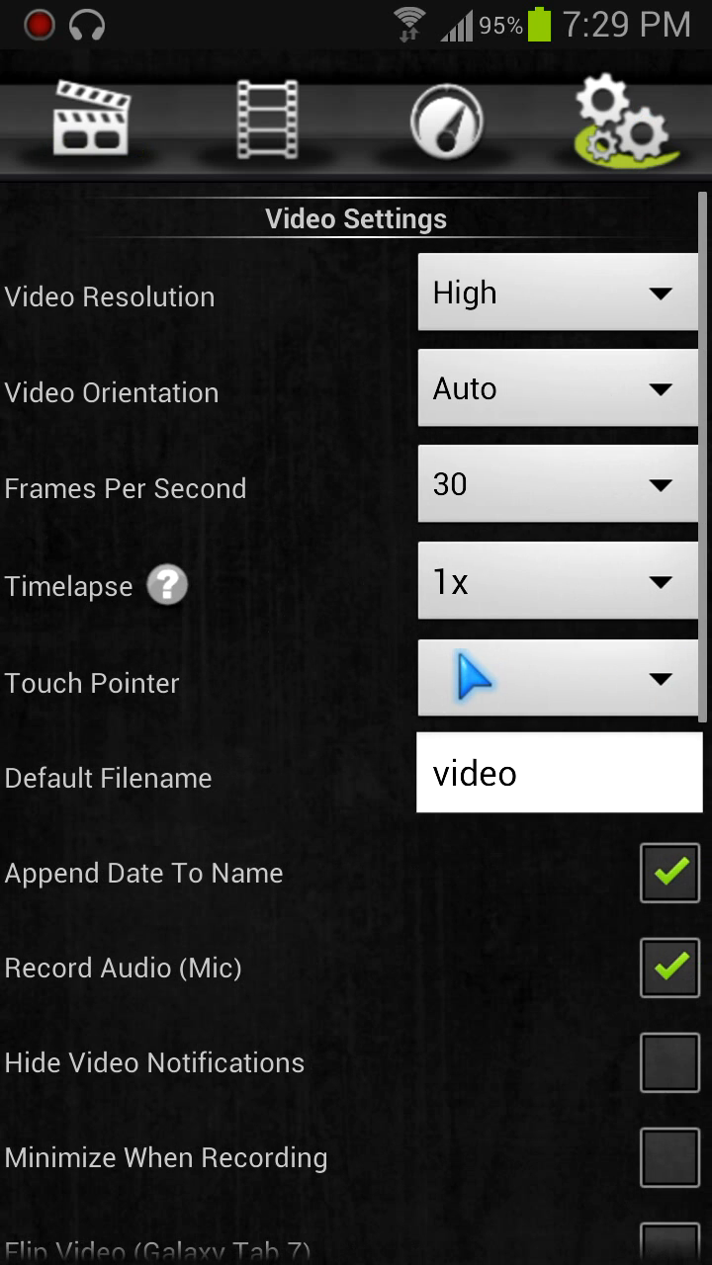
pyautogui.click(558, 292)
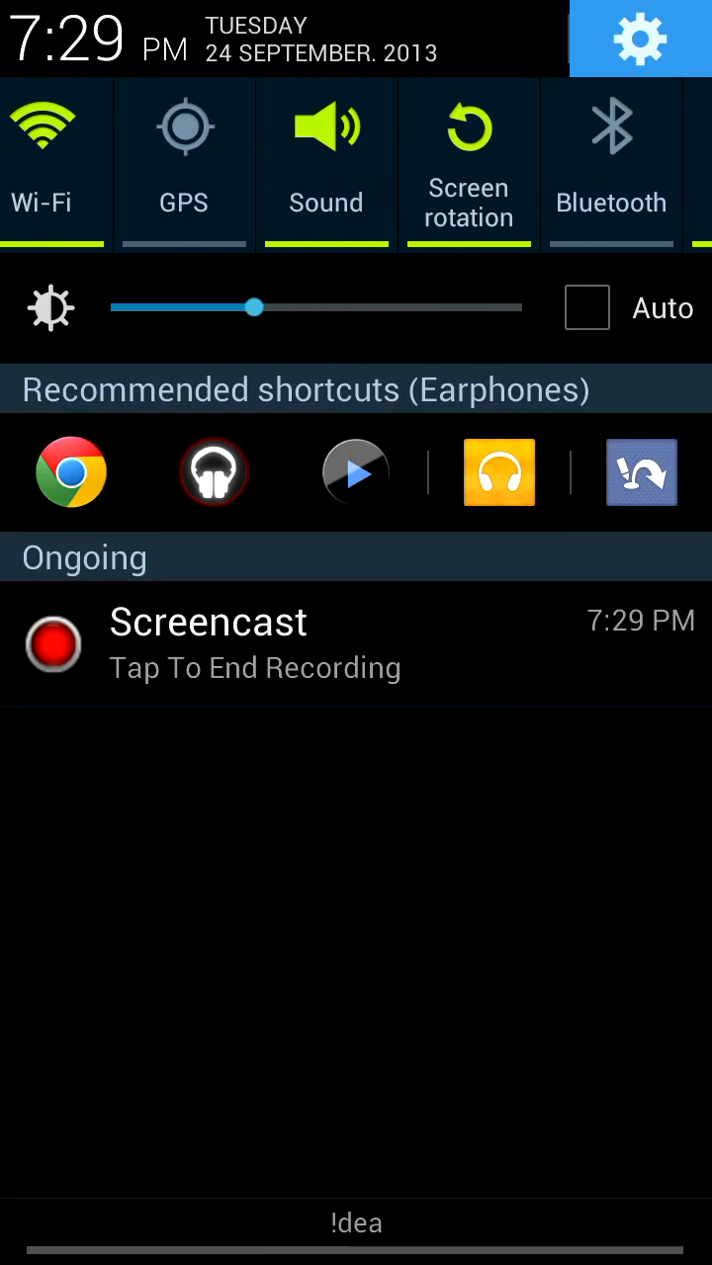
# - Browse Developer options down to the Drawing section with the GPU settings
pyautogui.click(637, 40)
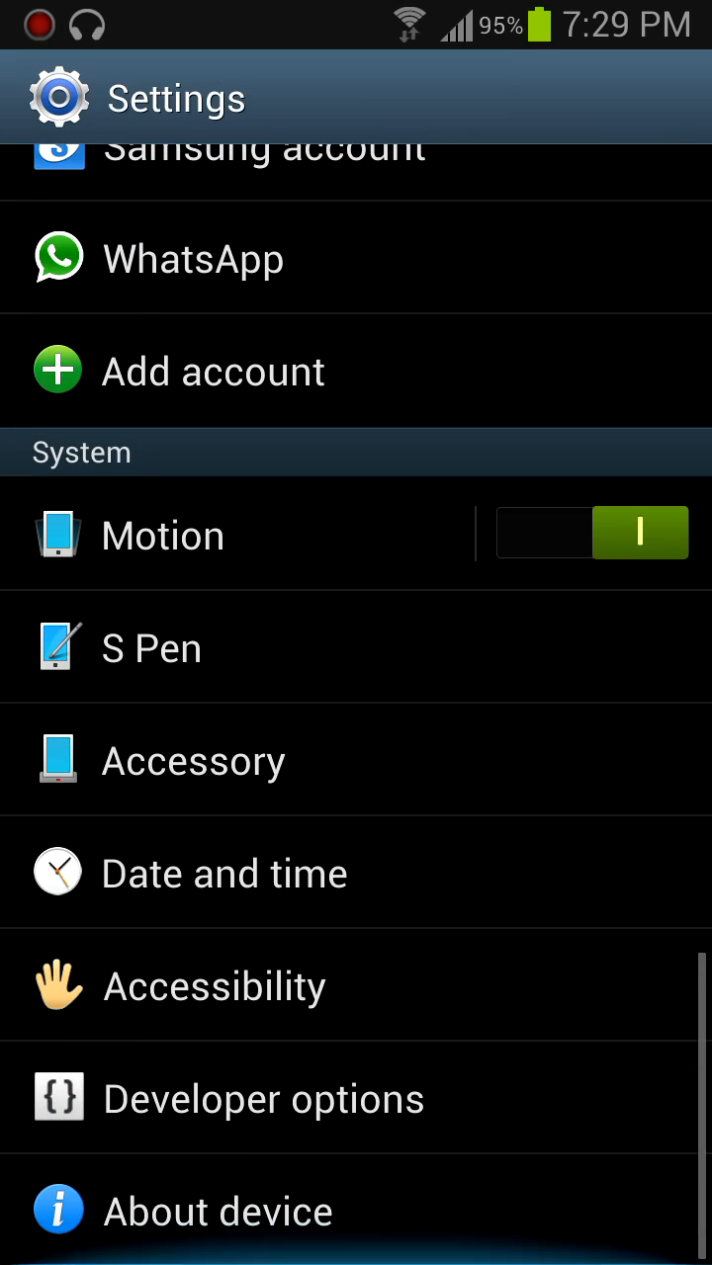
pyautogui.click(265, 1099)
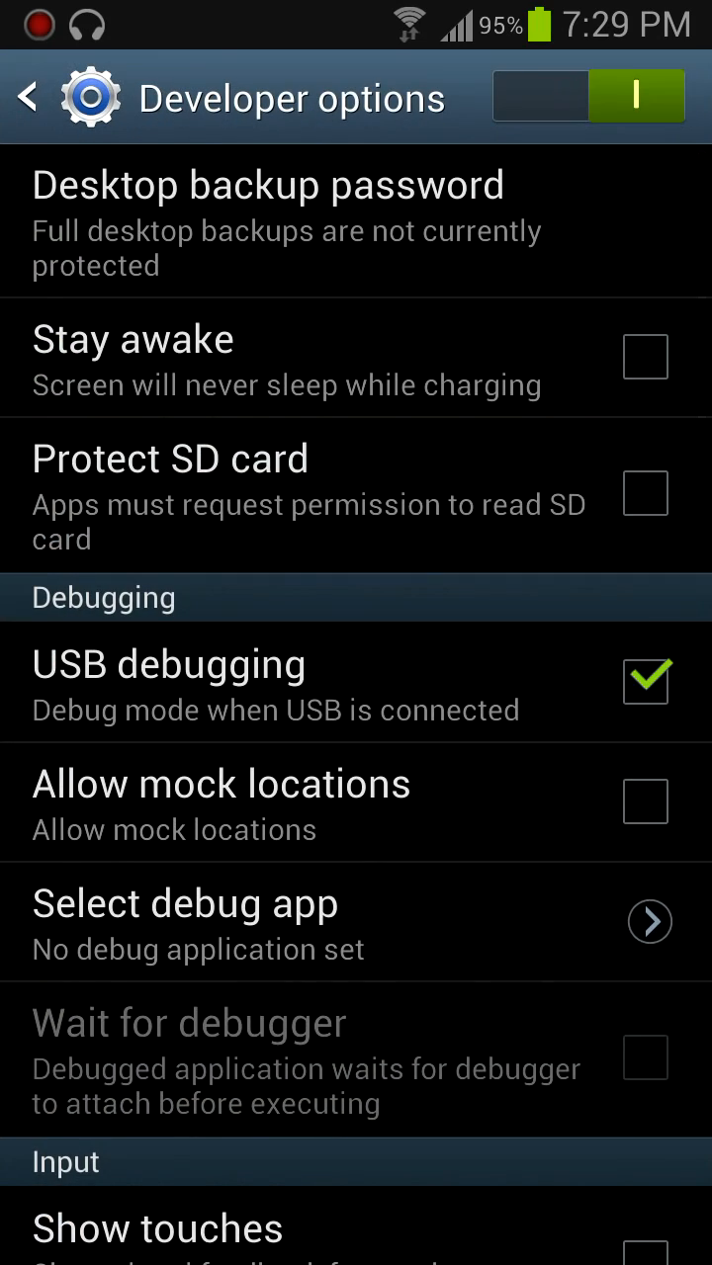
pyautogui.scroll(-3)
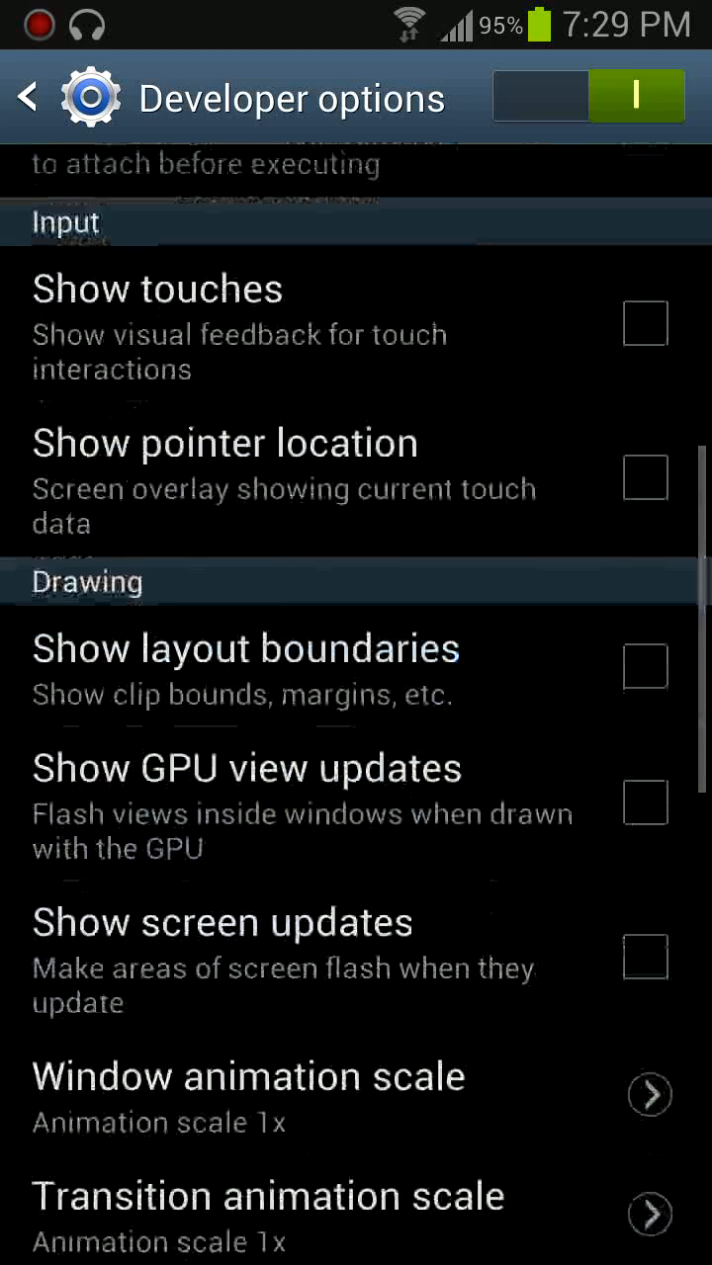
pyautogui.scroll(-3)
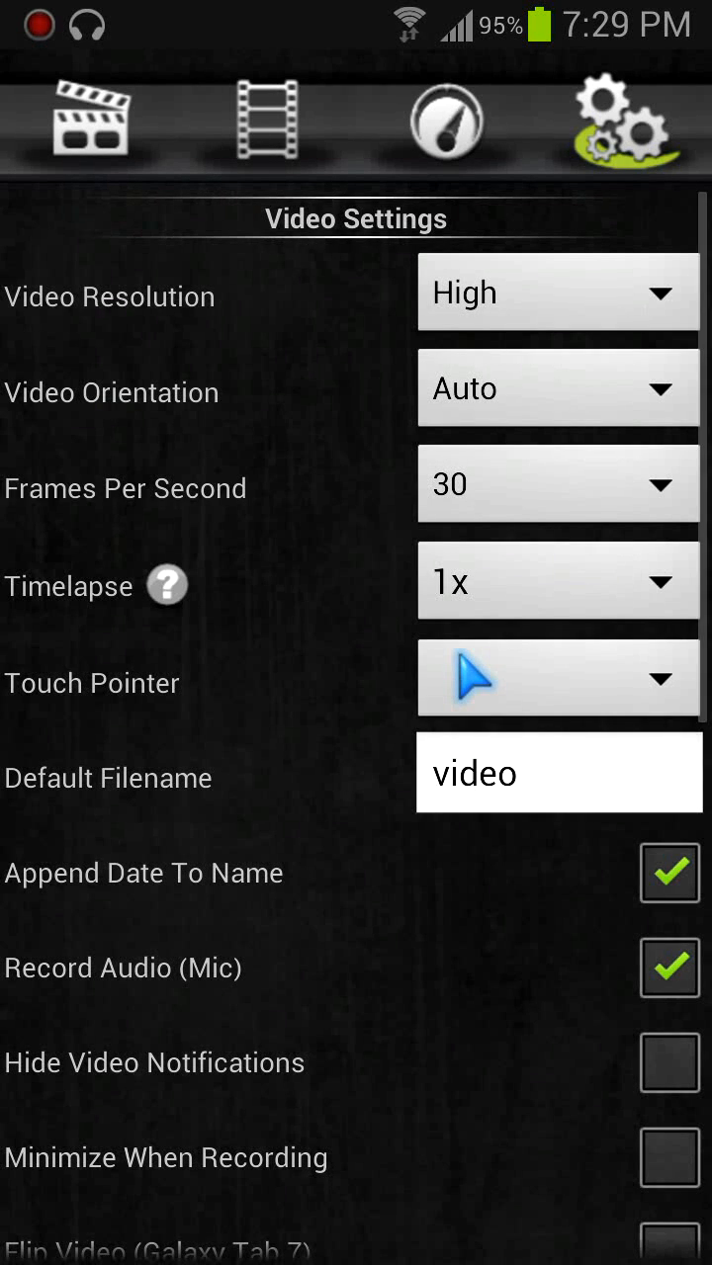
# - View the encoding benchmark score of 77280 at 32.2 fps, then leave for the app list
pyautogui.click(443, 123)
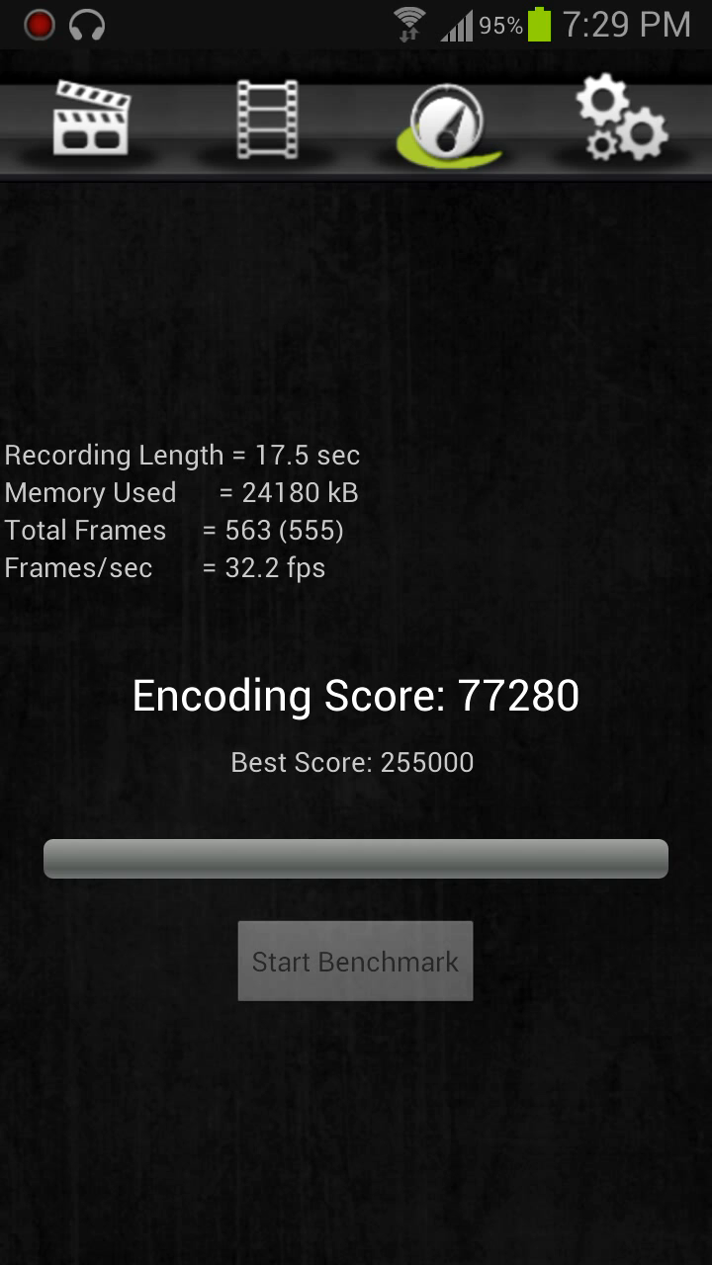
pyautogui.moveTo(391, 512)
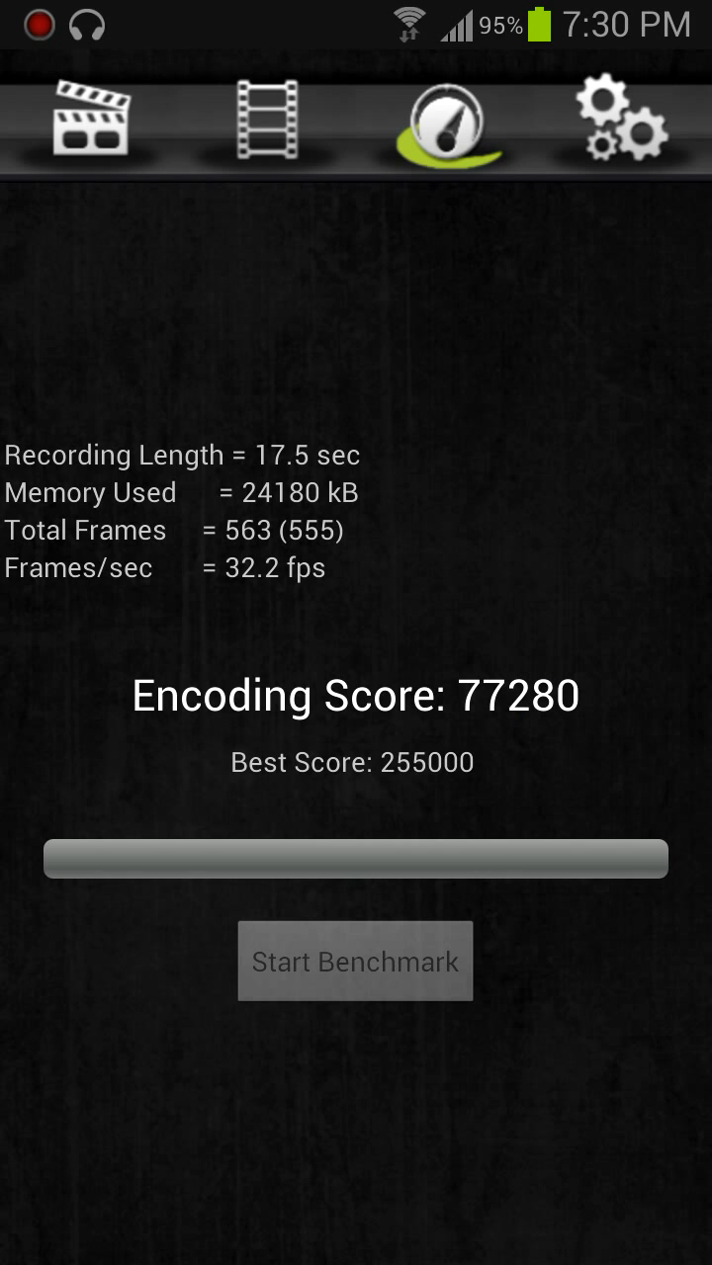
pyautogui.click(624, 122)
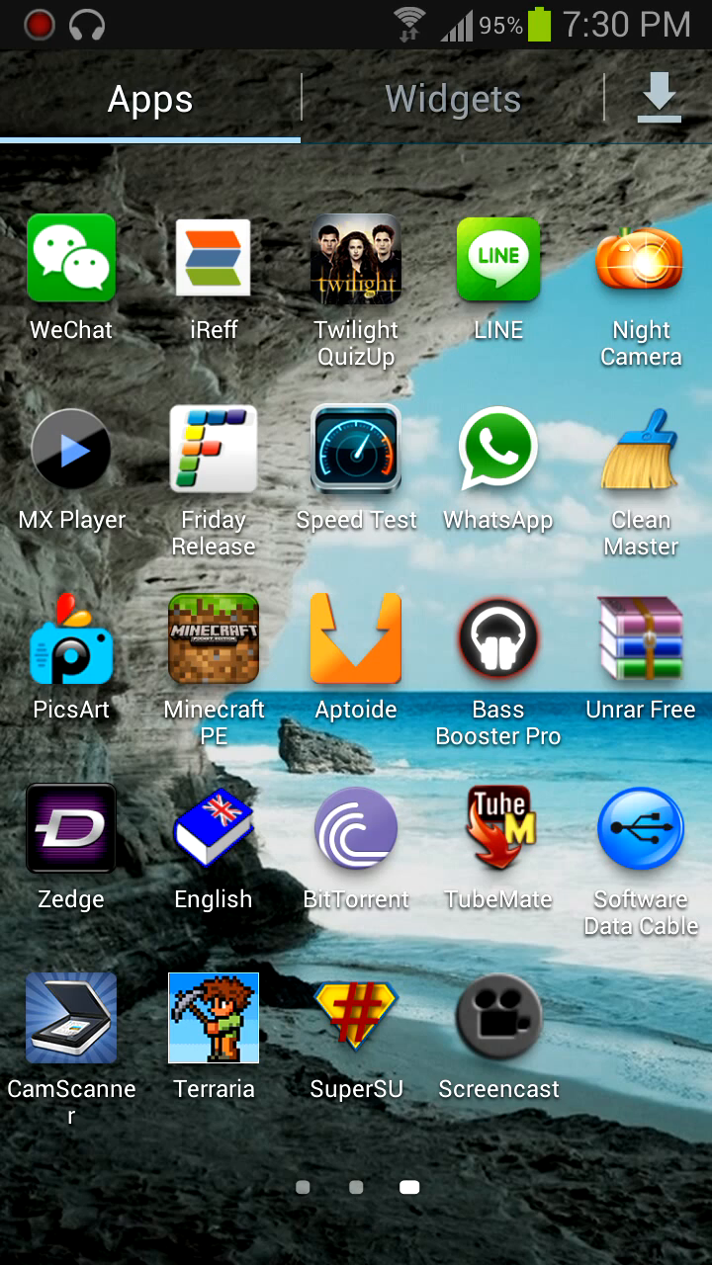
# - Launch Minecraft PE to its world list, then reveal Screencast's ongoing-recording notification
pyautogui.click(214, 636)
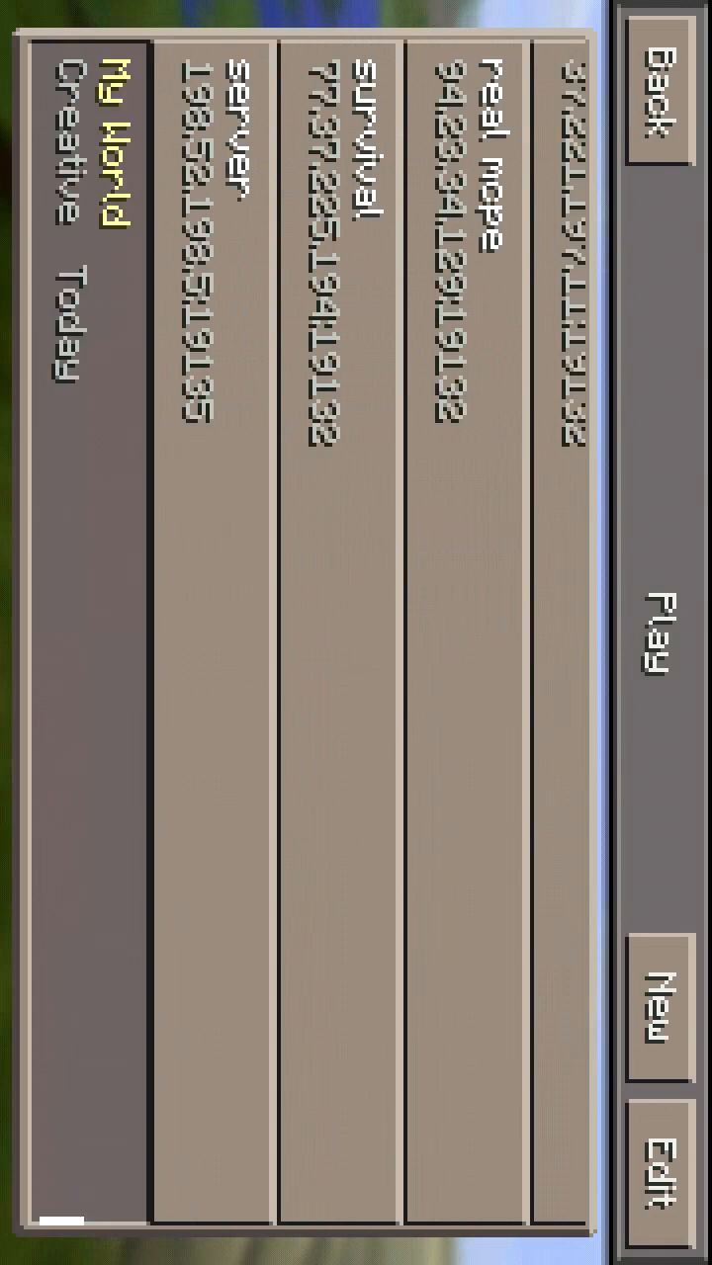
pyautogui.click(648, 637)
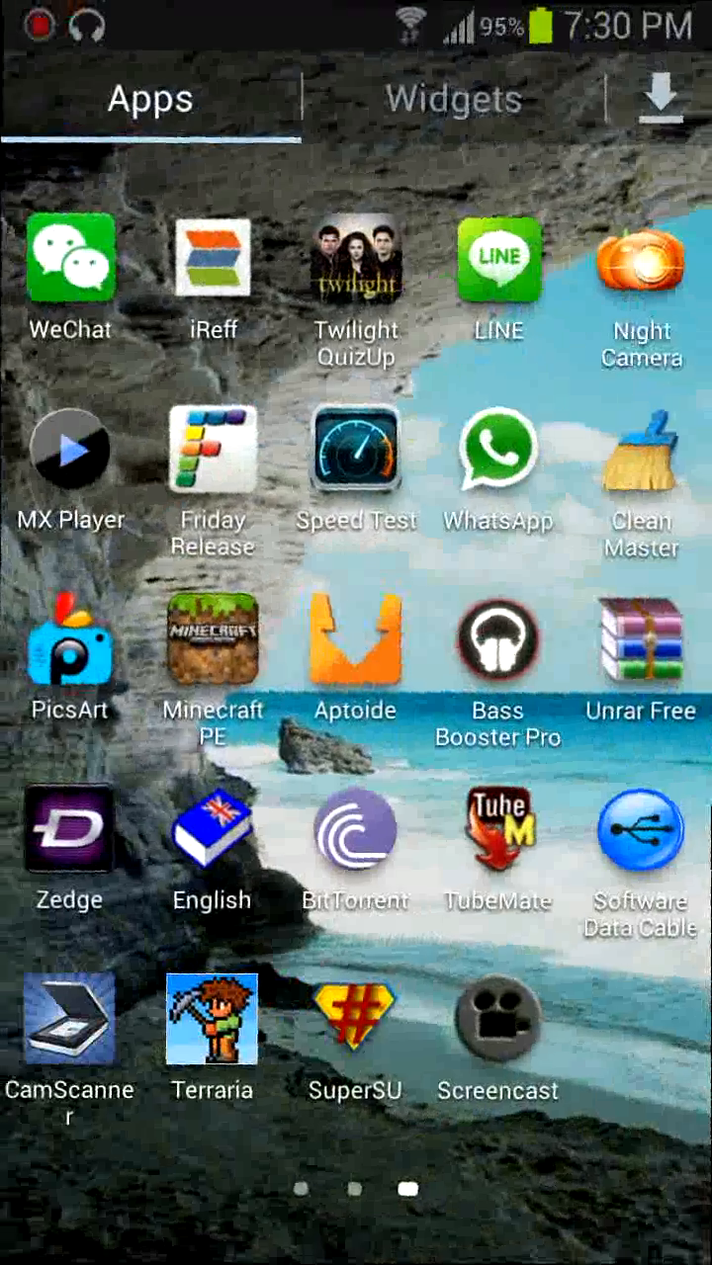
pyautogui.moveTo(355, 20); pyautogui.dragTo(355, 297)
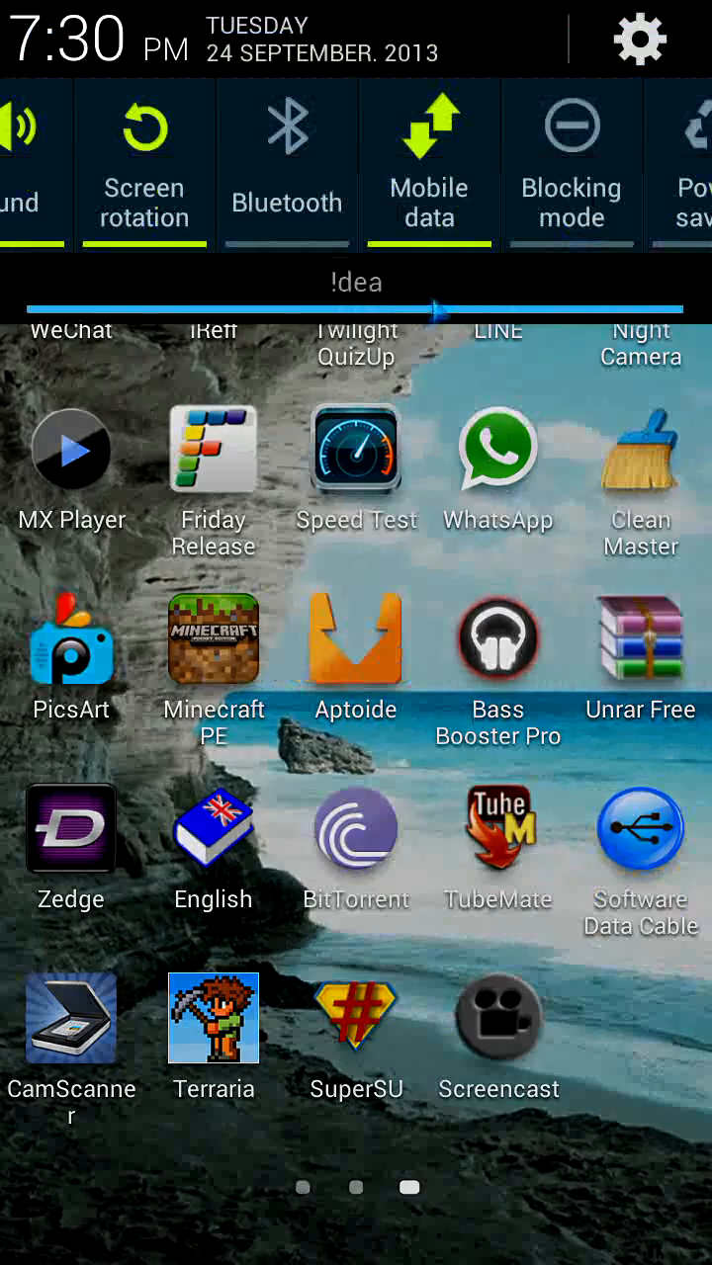
pyautogui.scroll(-3)
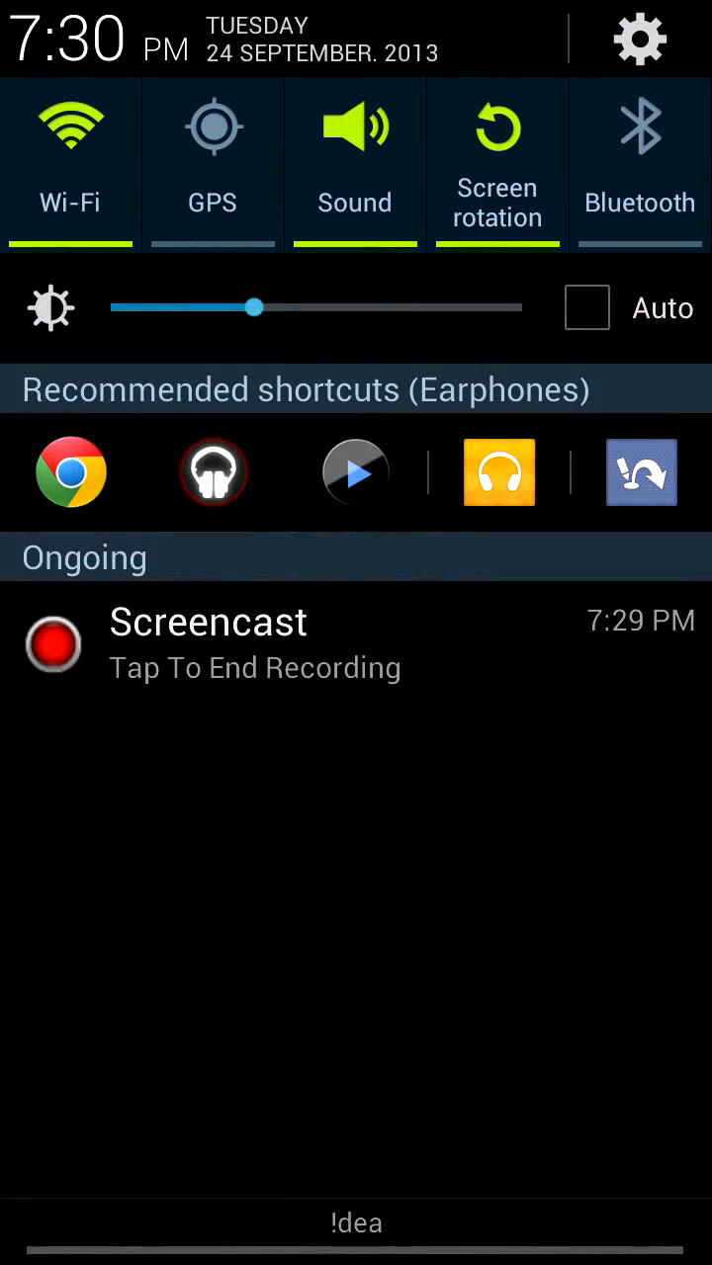